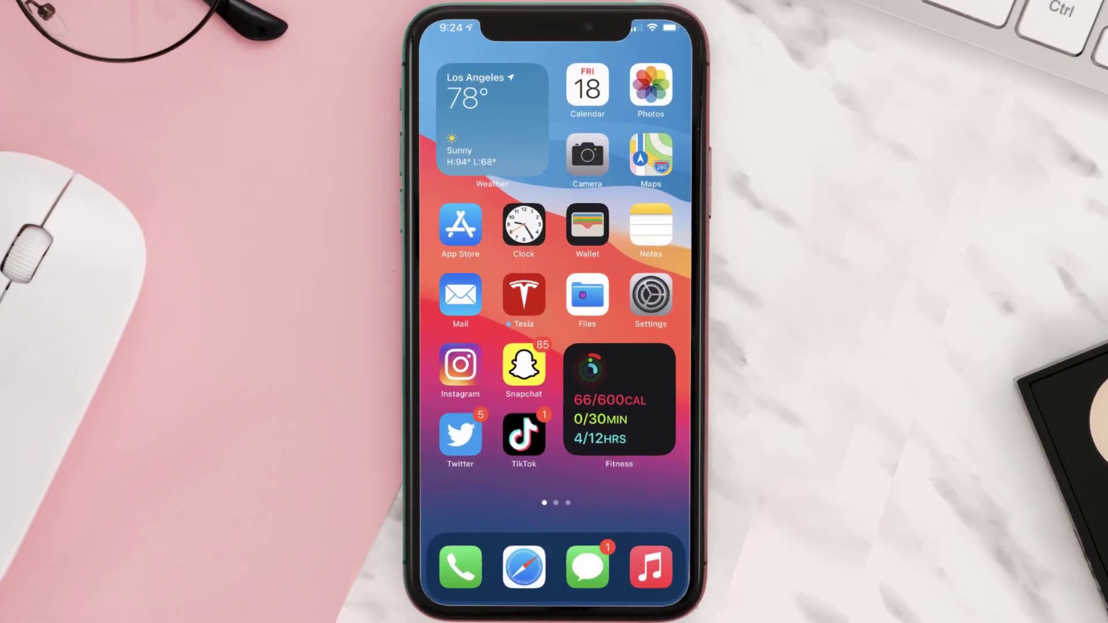
# Navigate from the home screen through Settings and General to the iPhone Storage list.
pyautogui.click(650, 293)
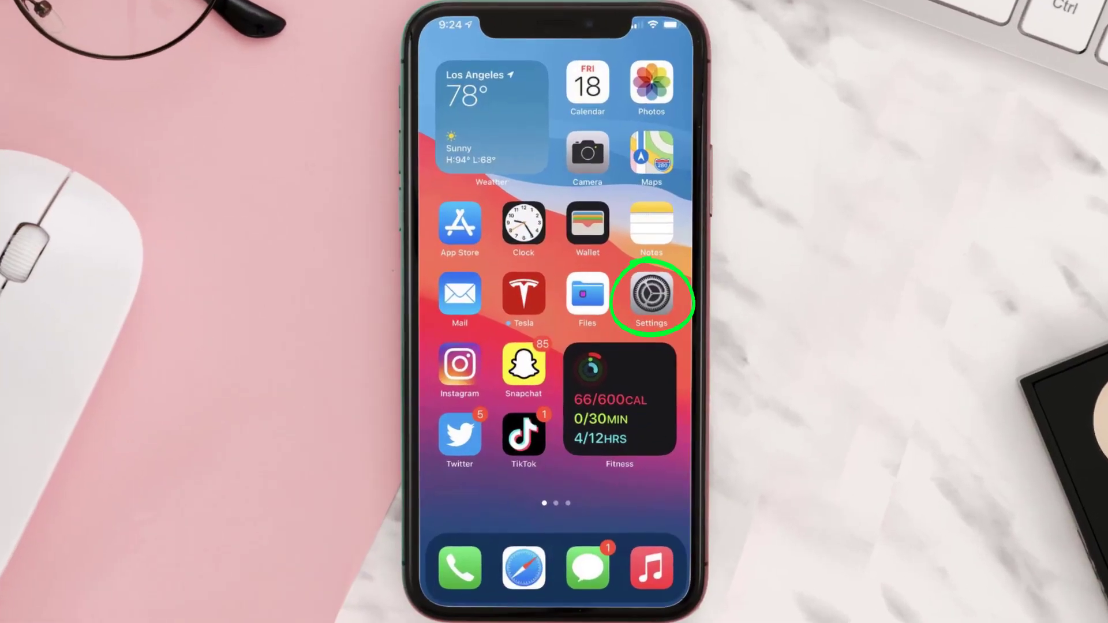
pyautogui.click(650, 293)
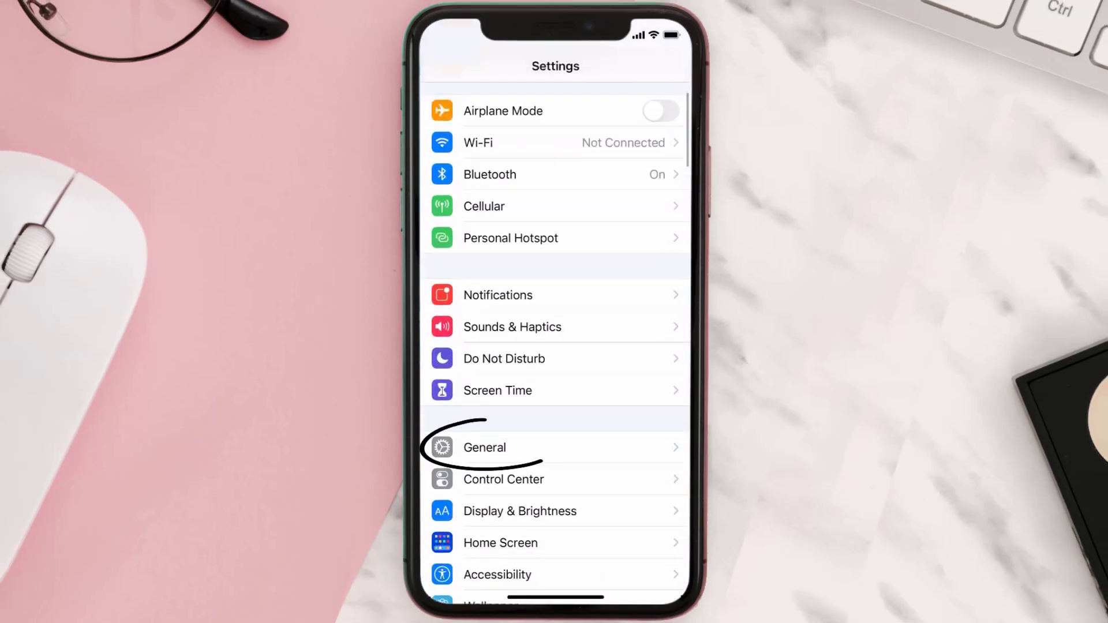
pyautogui.click(484, 447)
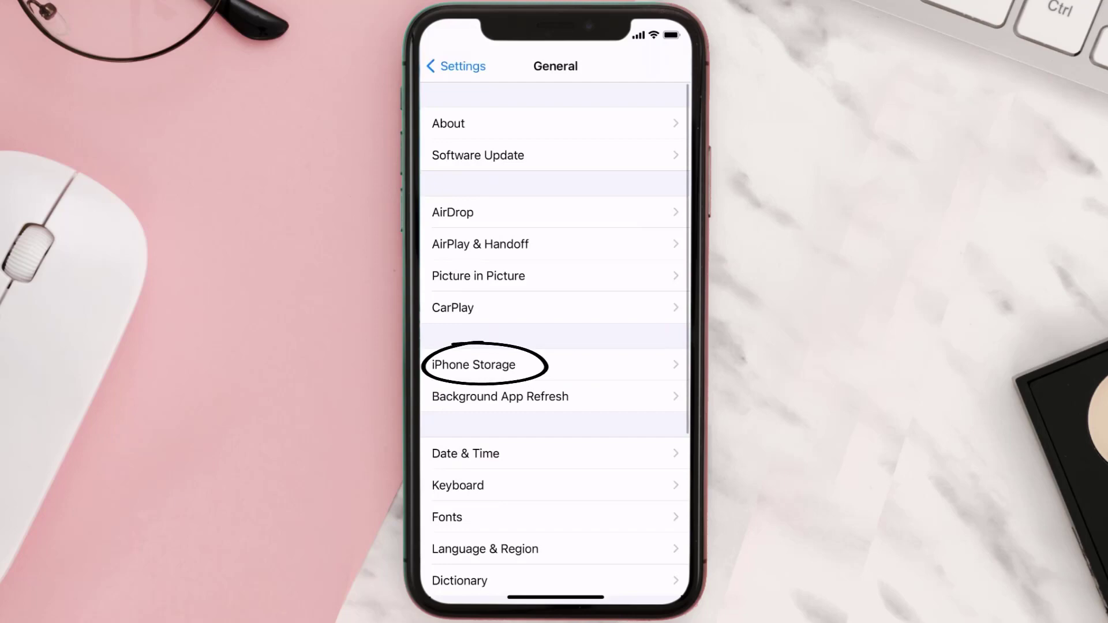
pyautogui.click(472, 365)
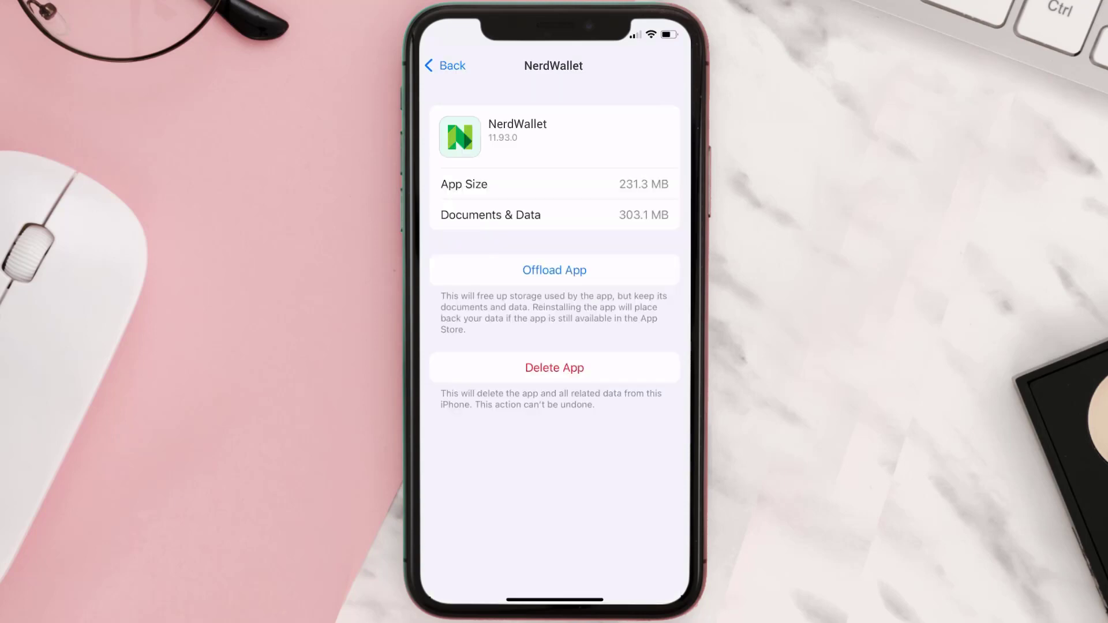
# Choose Delete App on NerdWallet's storage page, bringing up the confirmation prompt.
pyautogui.click(552, 367)
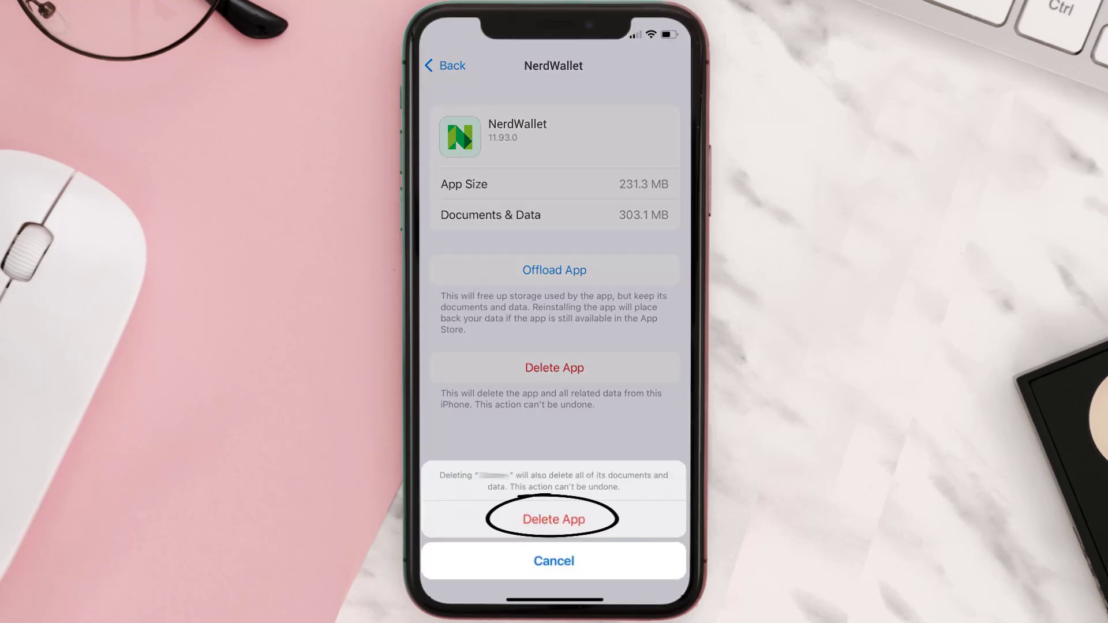
# Confirm deletion so NerdWallet and its documents and data are removed.
pyautogui.click(553, 518)
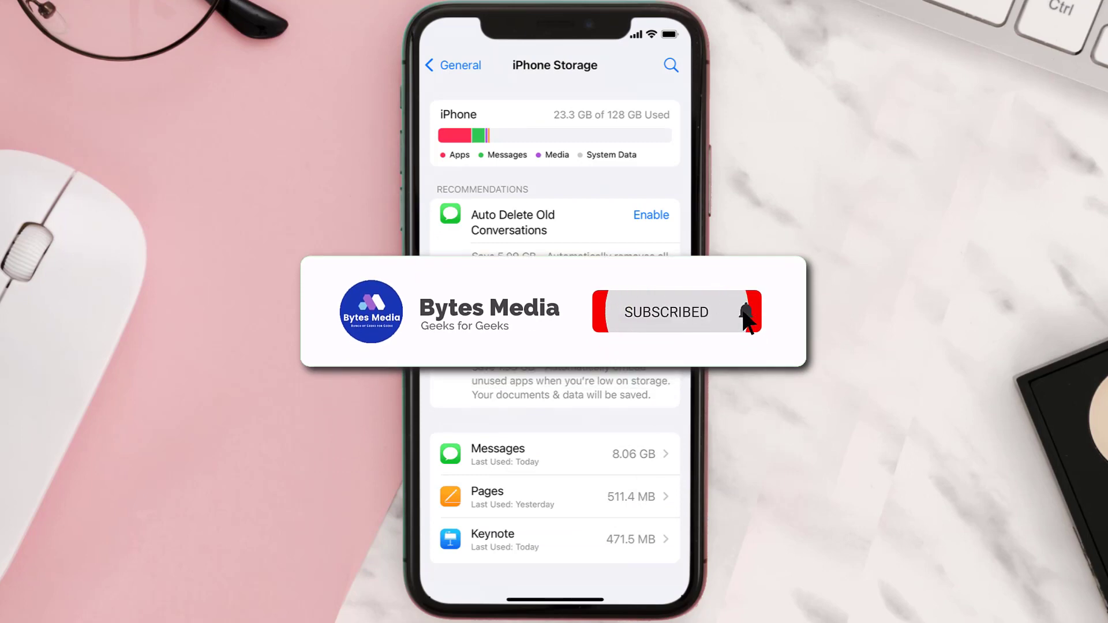